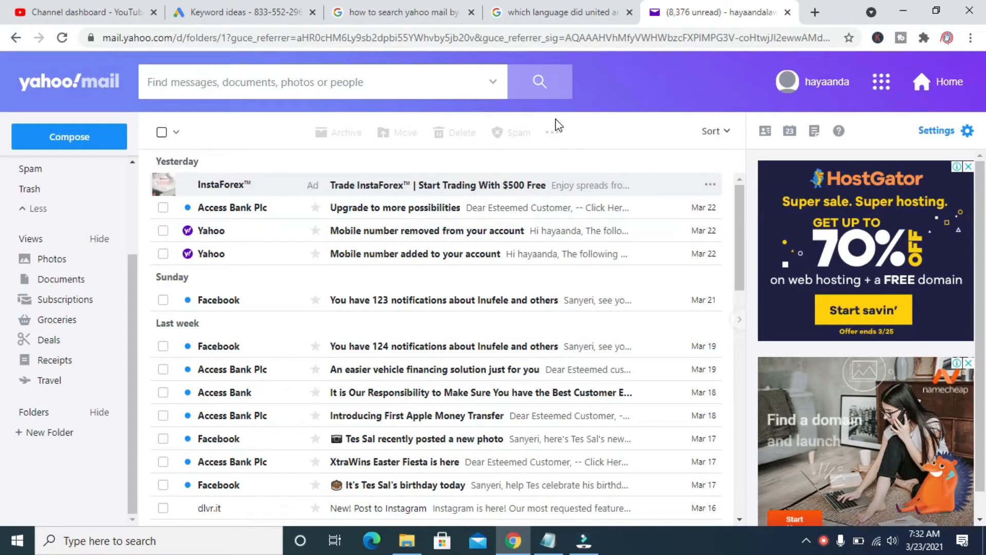
Open the account menu from the profile name at the top right
{"action": "left_click", "coordinate": [830, 82]}
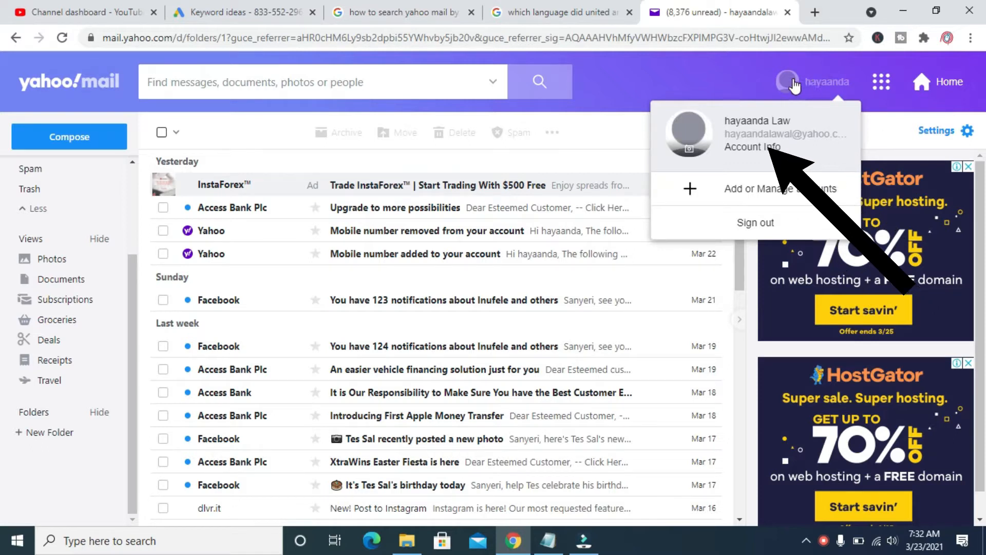
{"action": "mouse_move", "coordinate": [783, 117]}
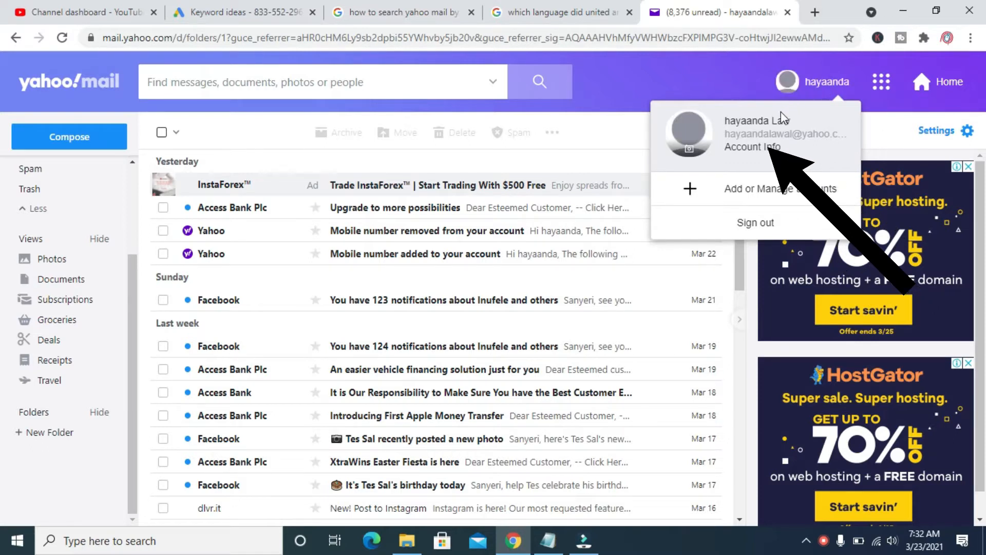
{"action": "mouse_move", "coordinate": [752, 146]}
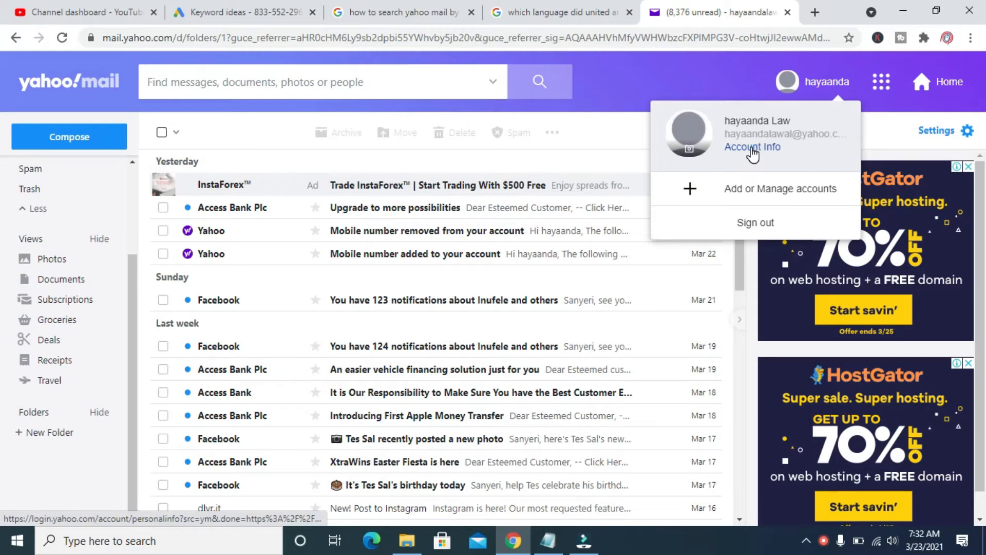
Go to the Account Info page, then head to Preferences in the sidebar
{"action": "left_click", "coordinate": [752, 146]}
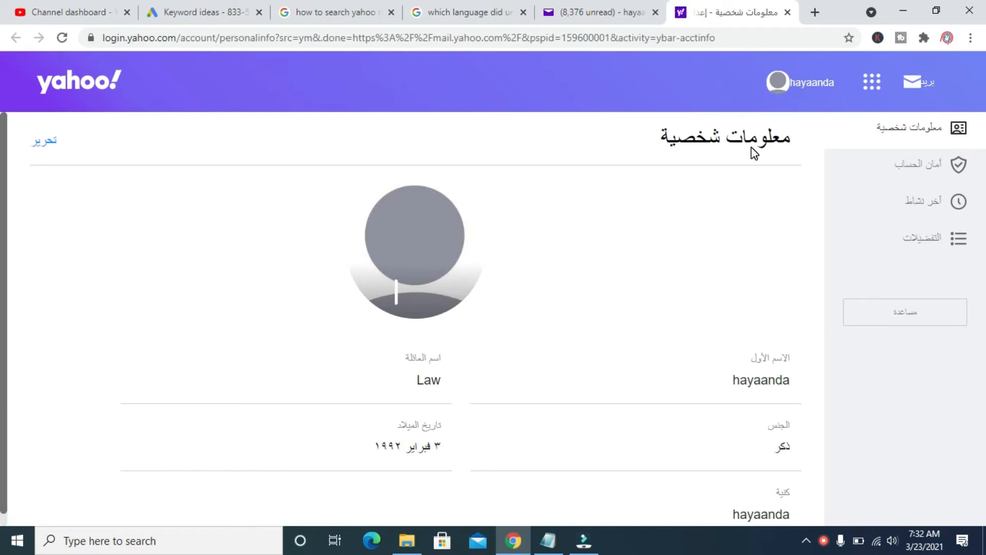
{"action": "mouse_move", "coordinate": [457, 360]}
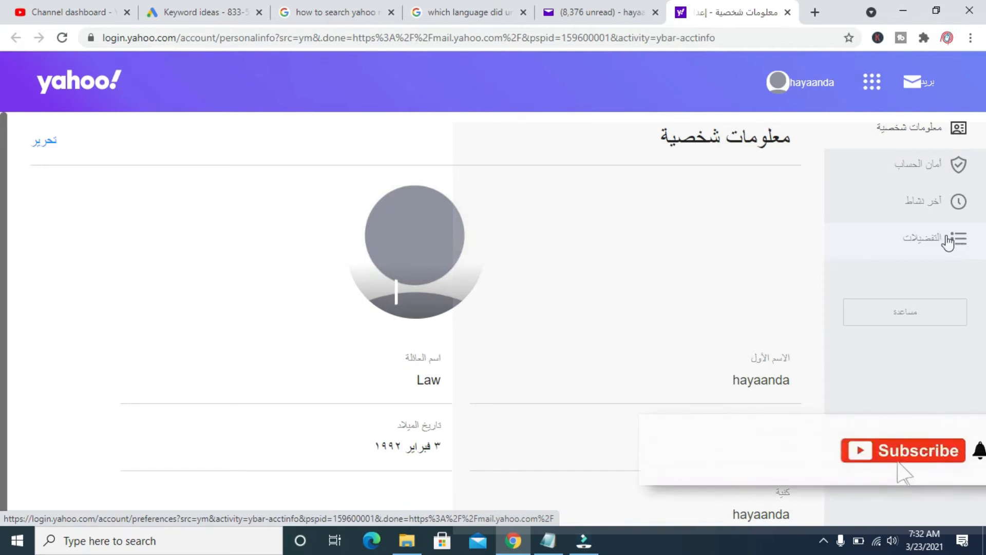
{"action": "left_click", "coordinate": [924, 238]}
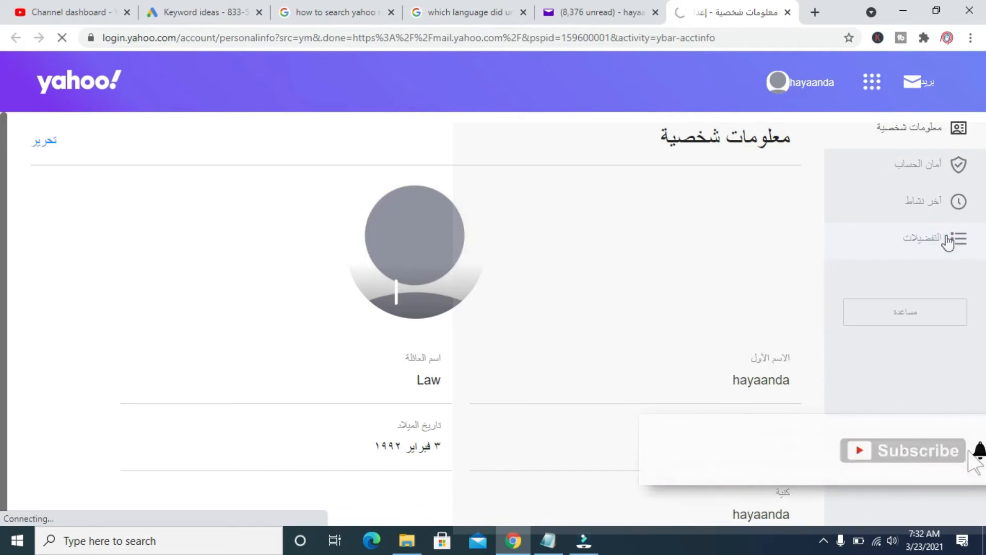
On the Preferences page, set the display language to English - United States
{"action": "left_click", "coordinate": [926, 238]}
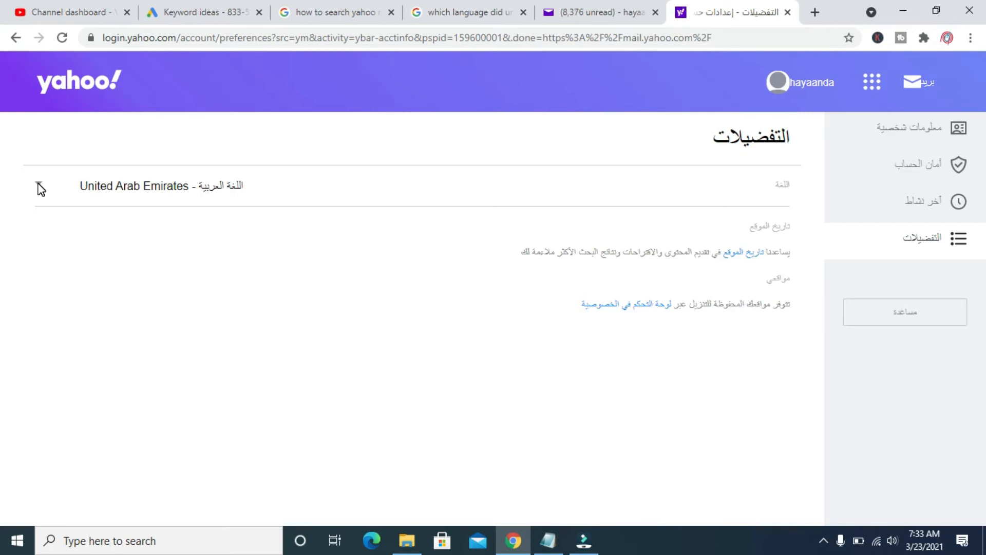
{"action": "left_click", "coordinate": [157, 186]}
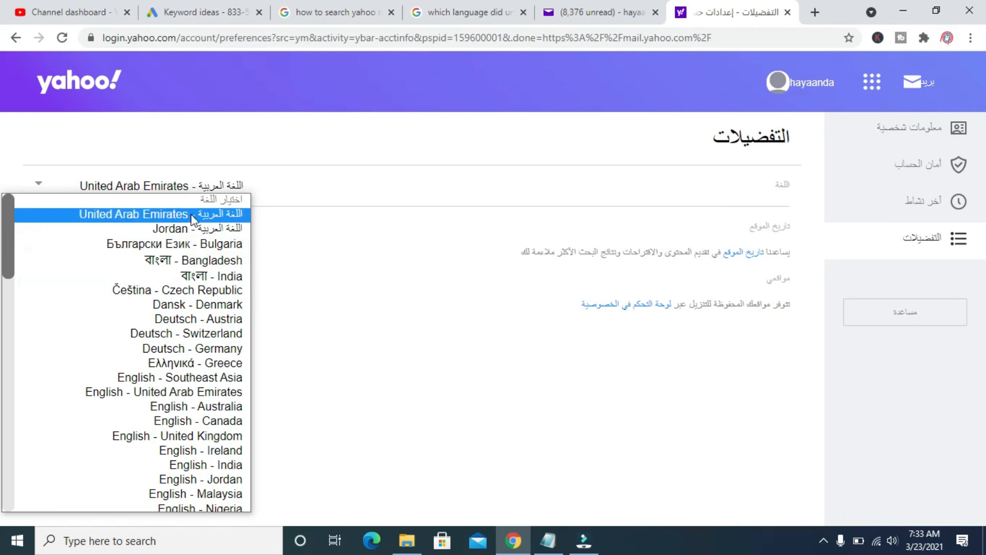
{"action": "mouse_move", "coordinate": [174, 348]}
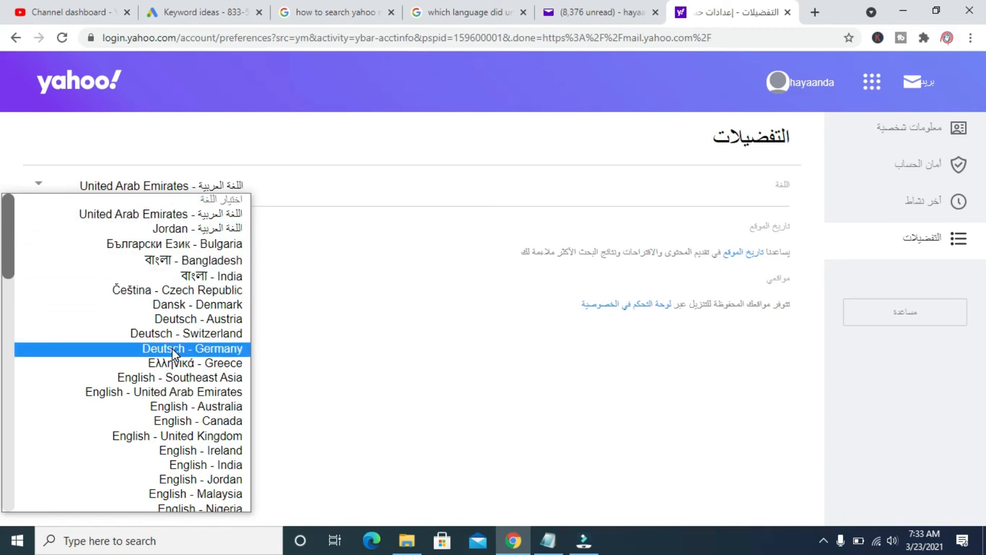
{"action": "left_click", "coordinate": [191, 348]}
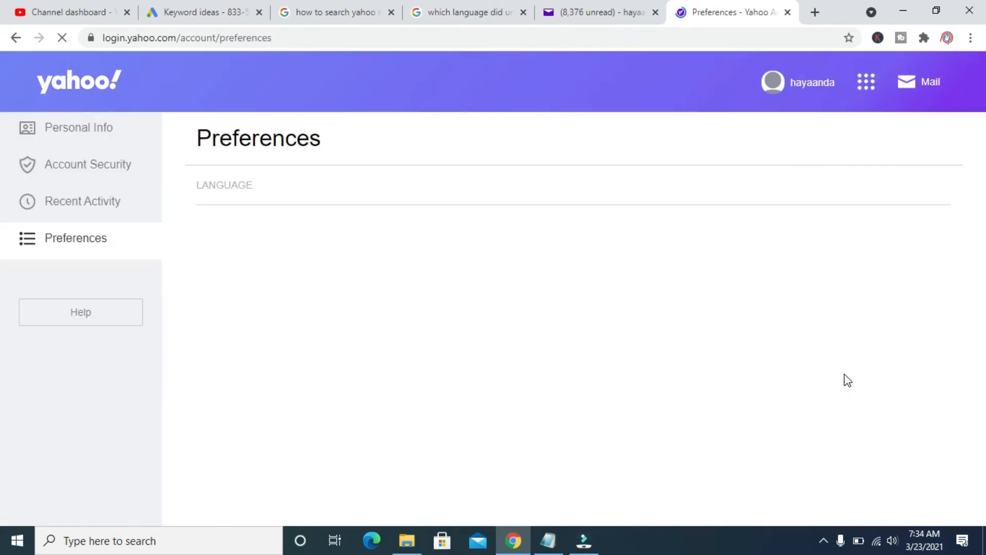
{"action": "mouse_move", "coordinate": [515, 287]}
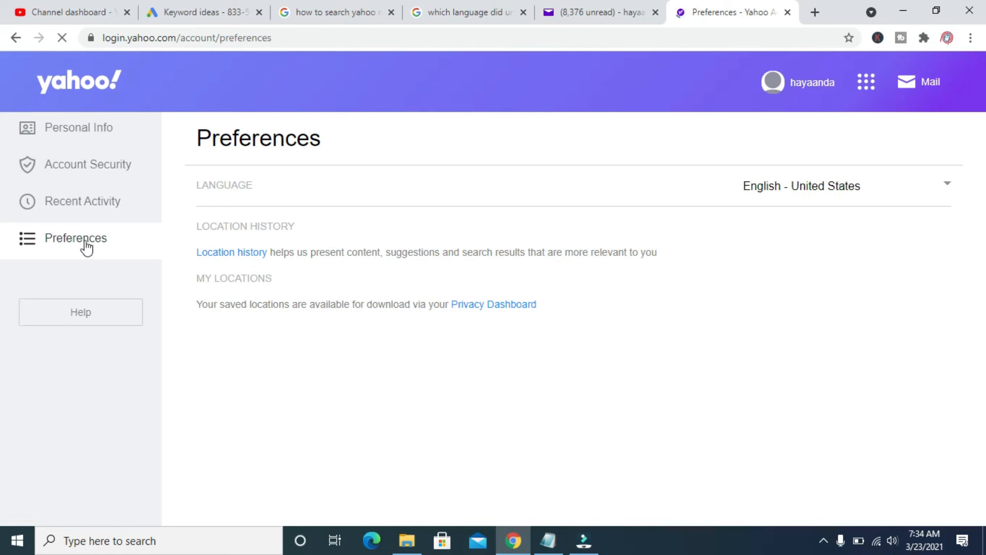
{"action": "mouse_move", "coordinate": [457, 218]}
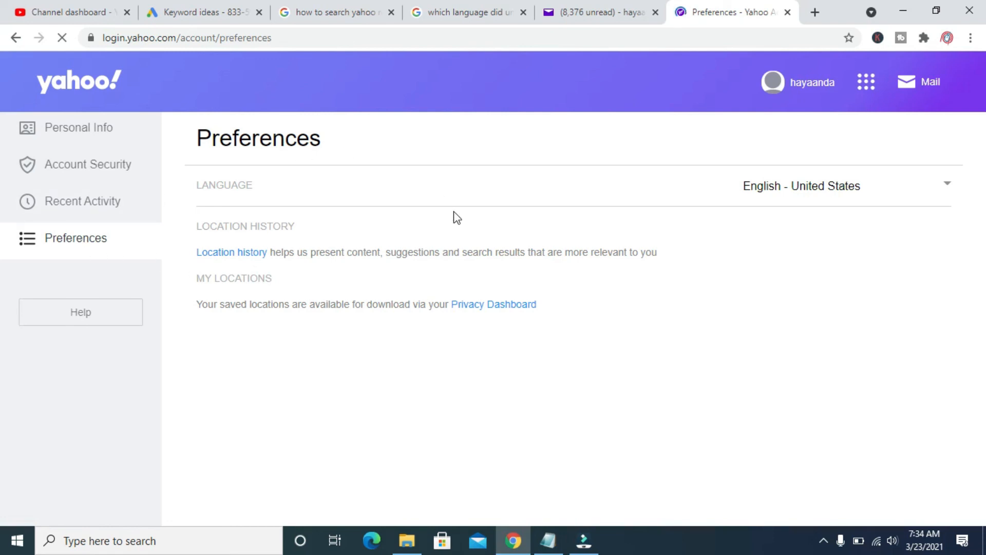